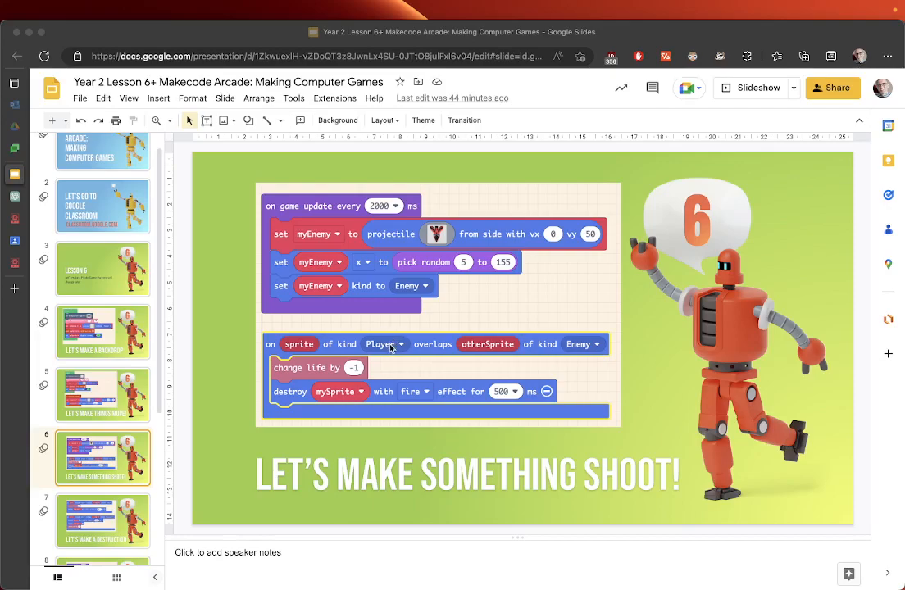
pyautogui.moveTo(350, 338)
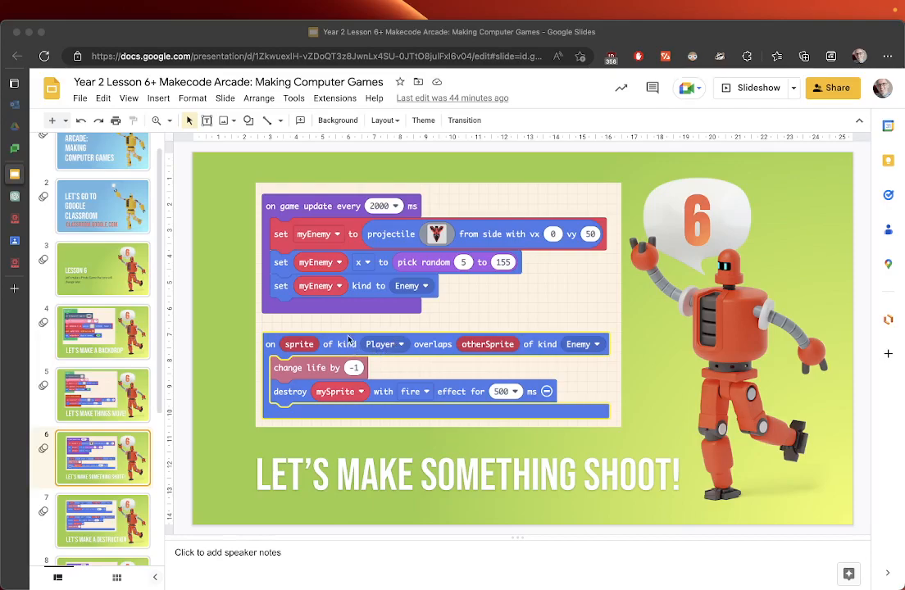
pyautogui.moveTo(342, 336)
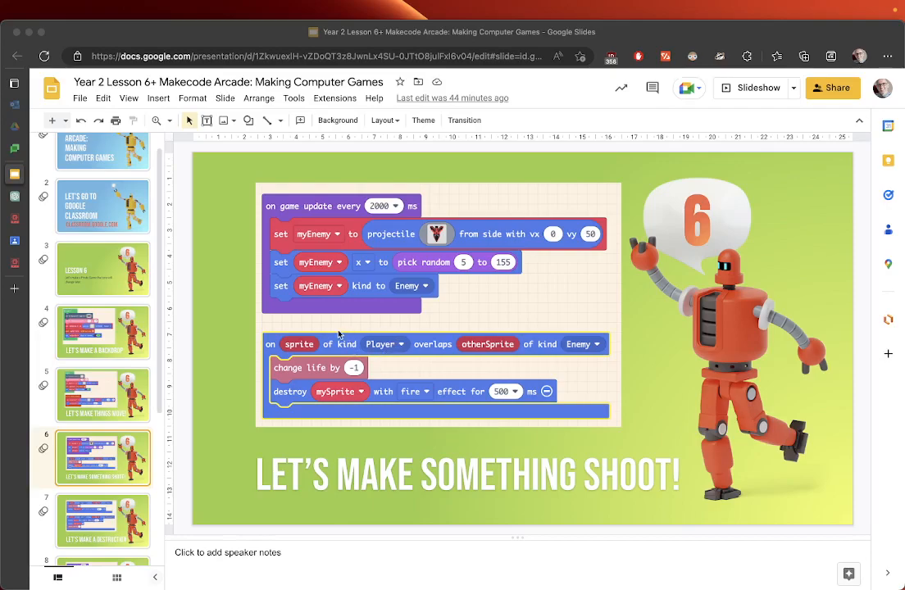
pyautogui.moveTo(441, 303)
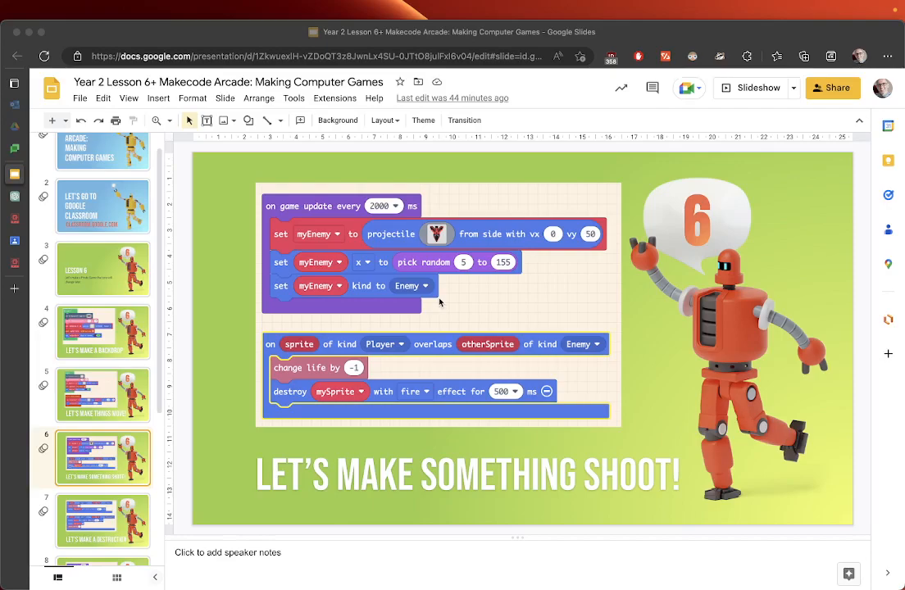
pyautogui.moveTo(482, 344)
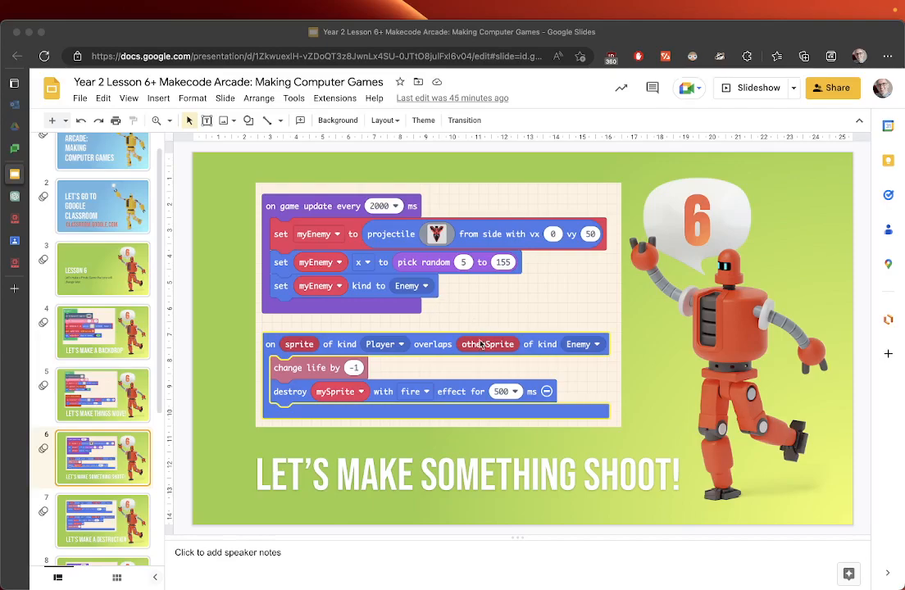
pyautogui.moveTo(367, 340)
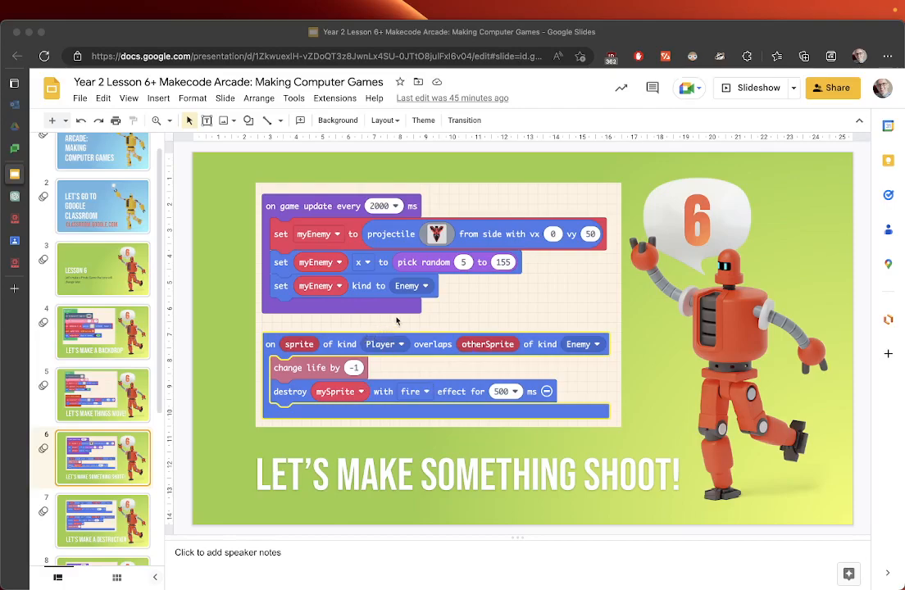
pyautogui.moveTo(410, 306)
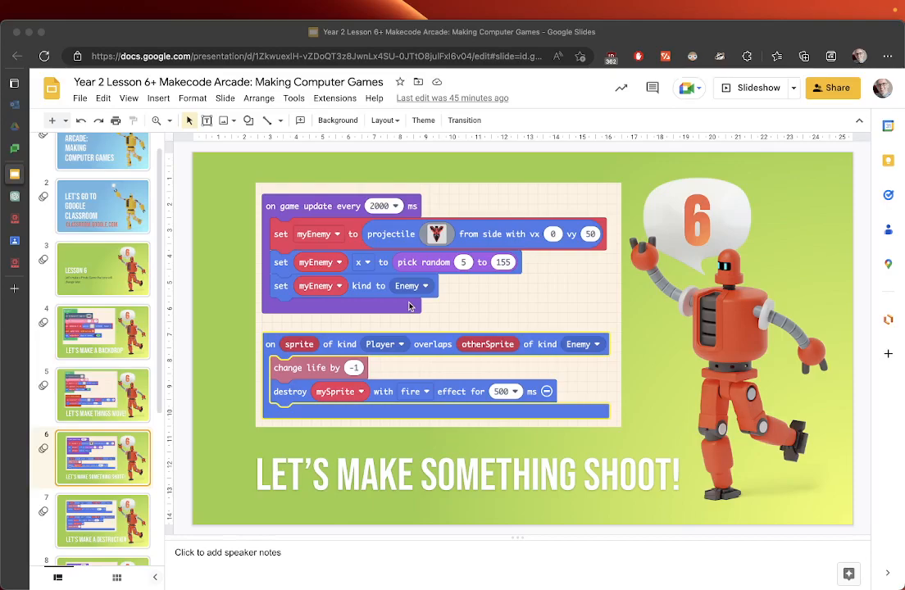
pyautogui.moveTo(432, 309)
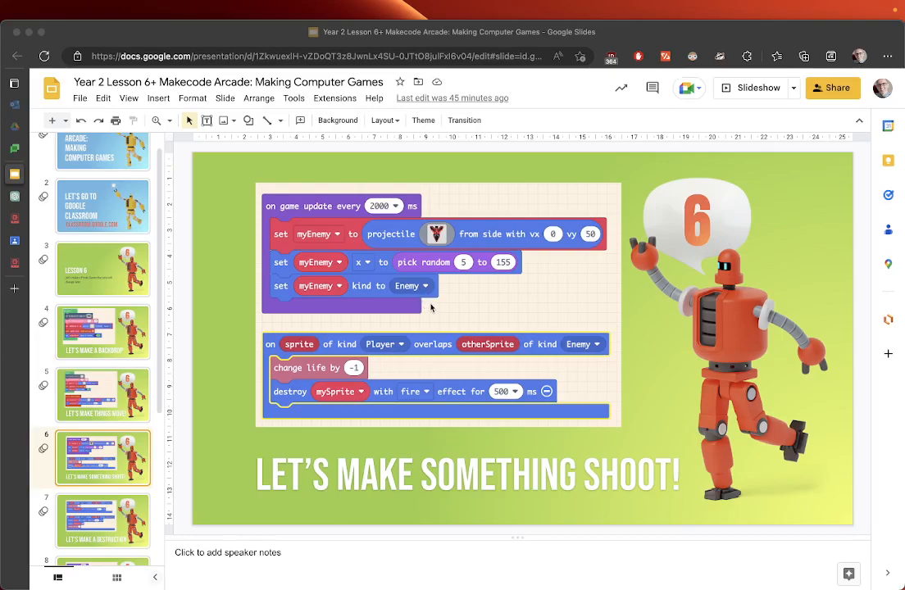
pyautogui.moveTo(348, 261)
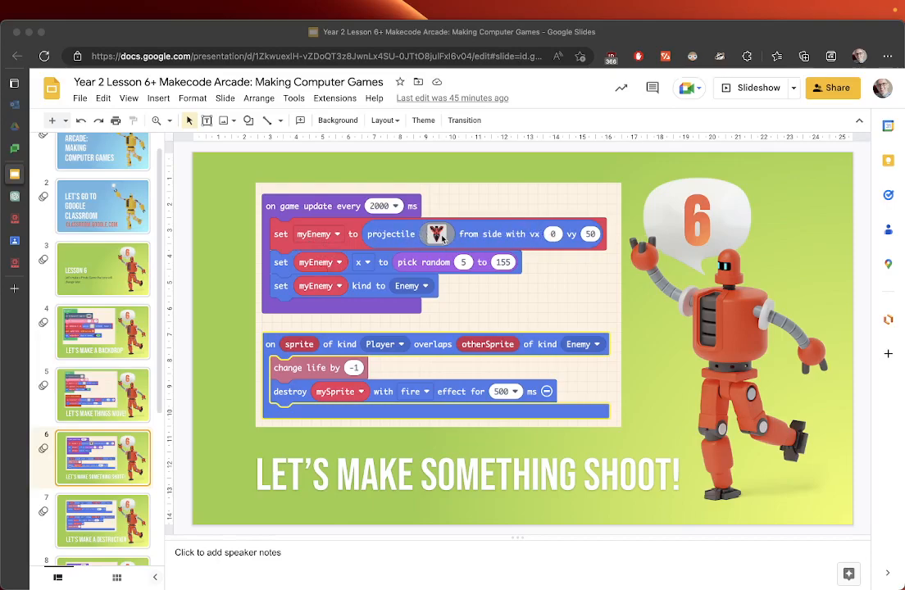
pyautogui.moveTo(352, 275)
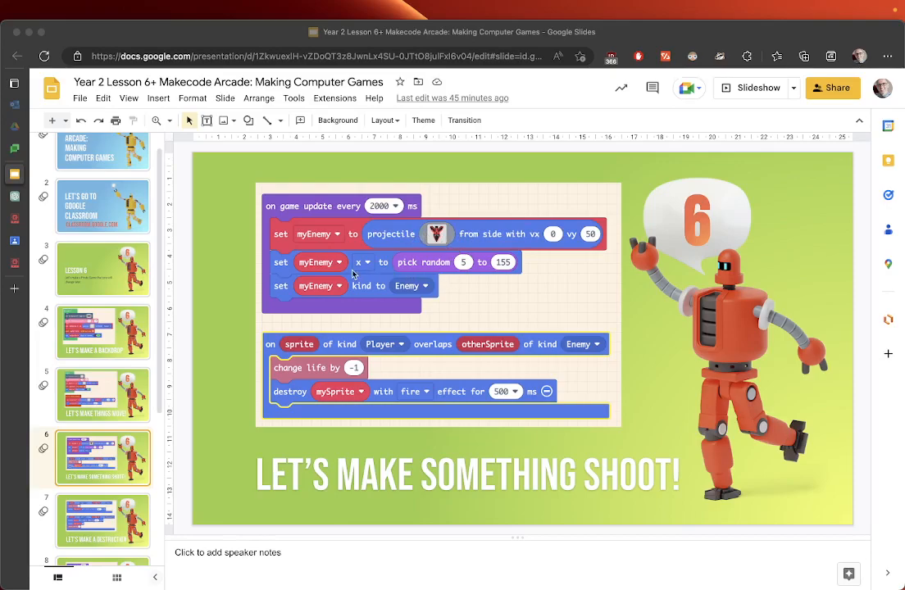
pyautogui.moveTo(420, 271)
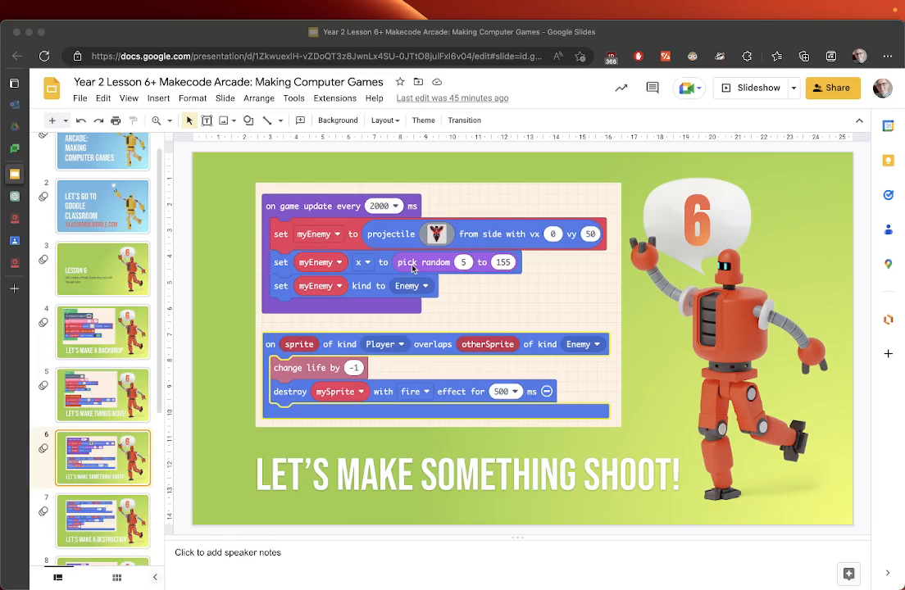
pyautogui.moveTo(417, 322)
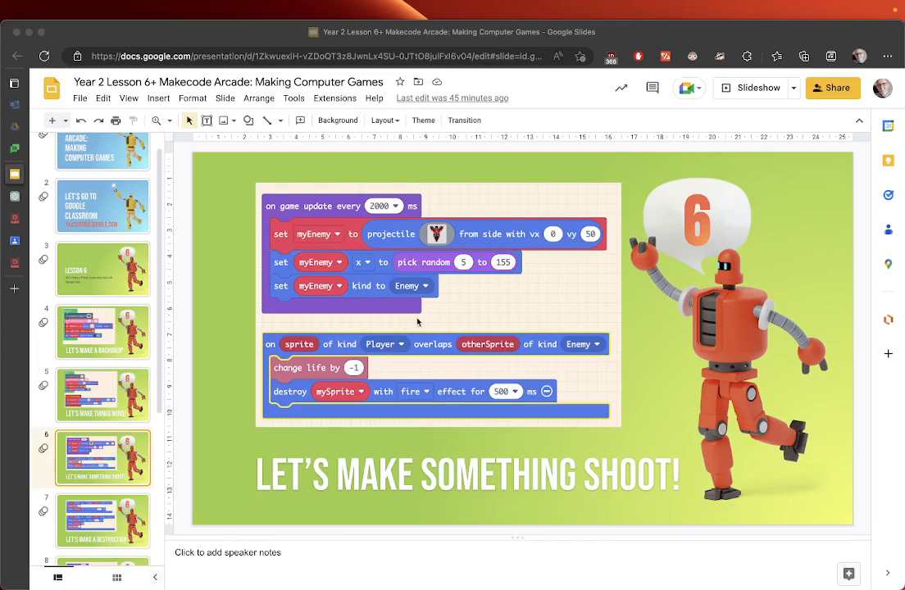
pyautogui.moveTo(344, 378)
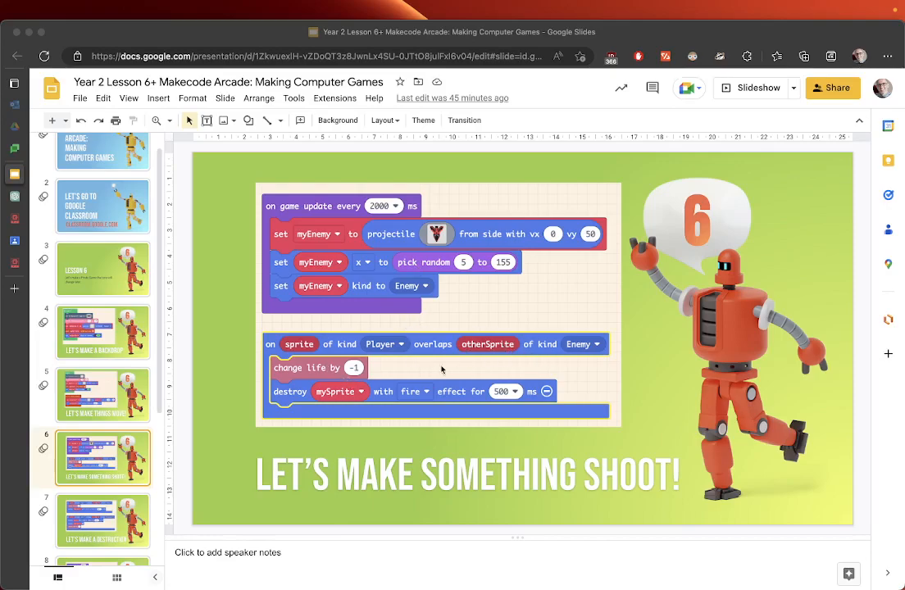
pyautogui.moveTo(413, 393)
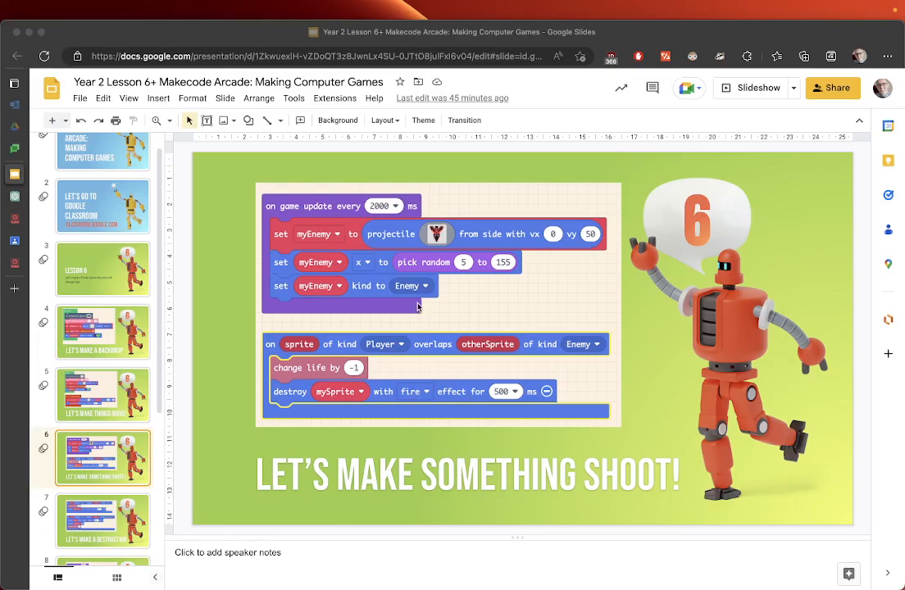
pyautogui.moveTo(342, 222)
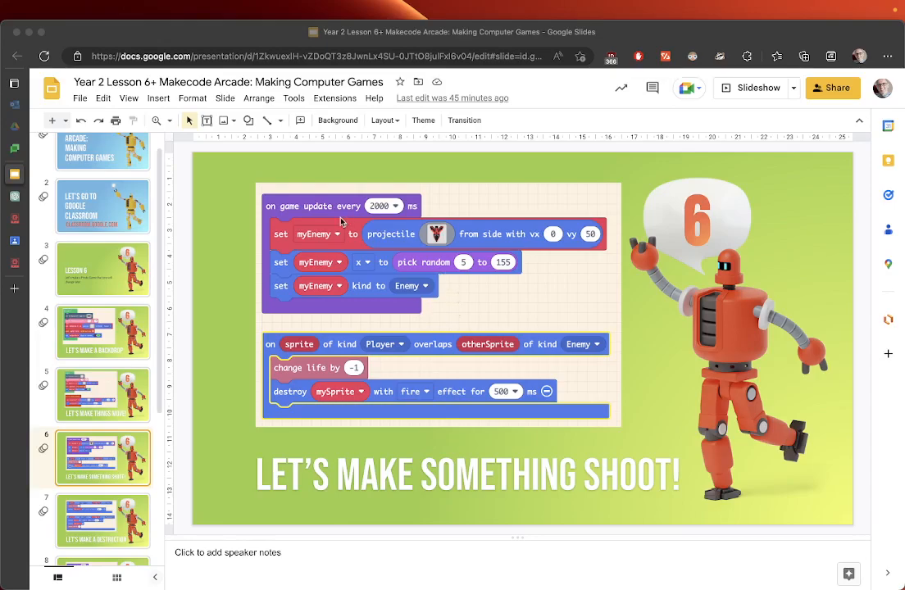
pyautogui.moveTo(374, 309)
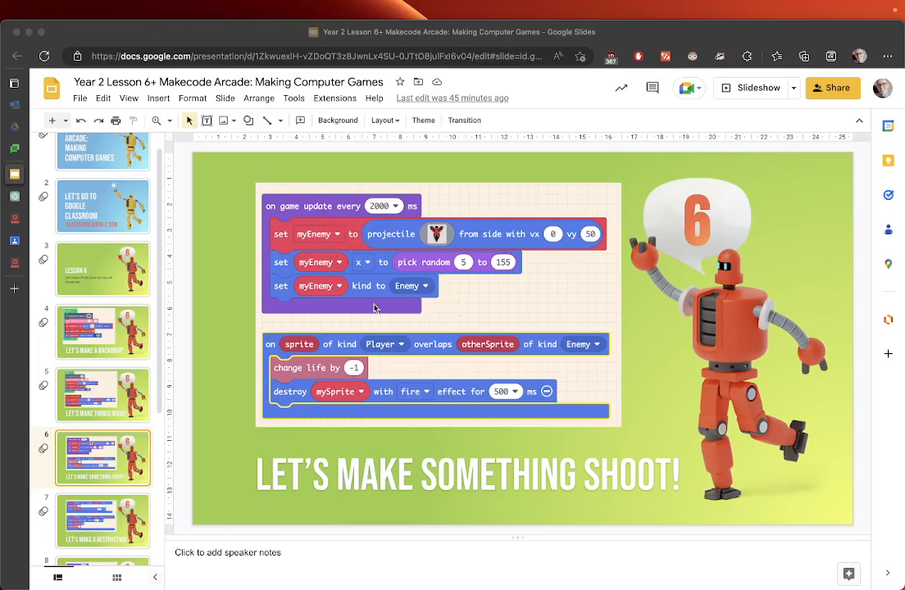
pyautogui.moveTo(415, 277)
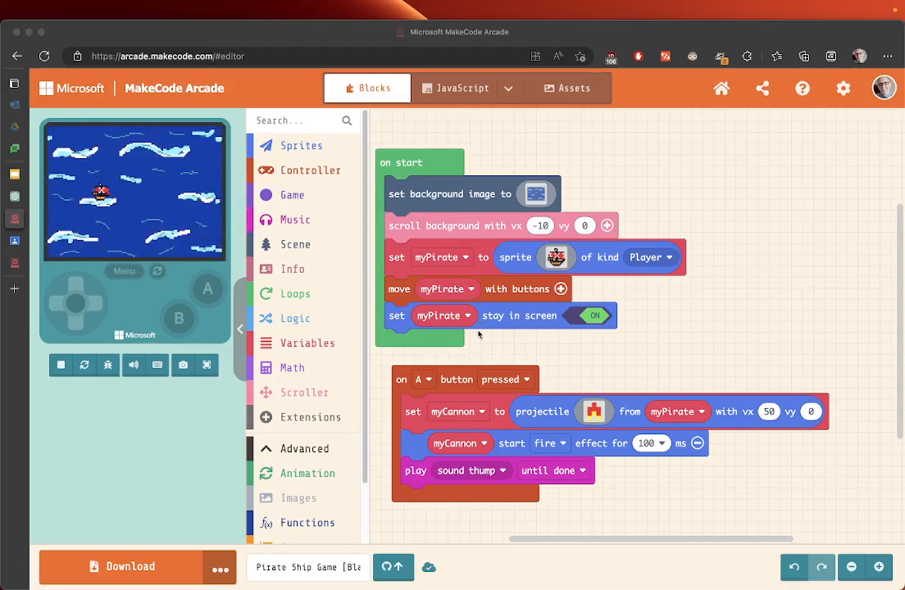
# Step: Add an 'on game update every 500 ms' block from the Game category to the workspace
pyautogui.scroll(-3)
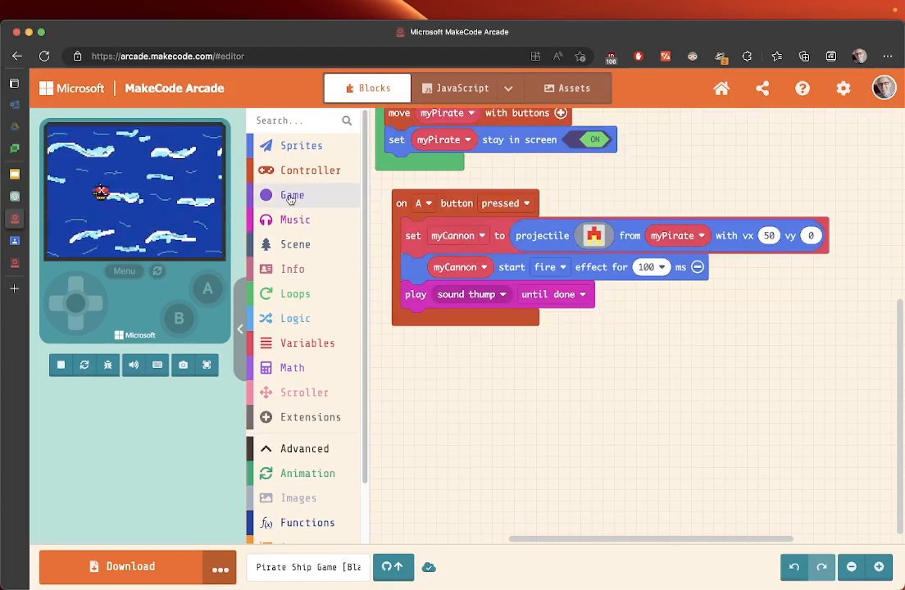
pyautogui.click(291, 195)
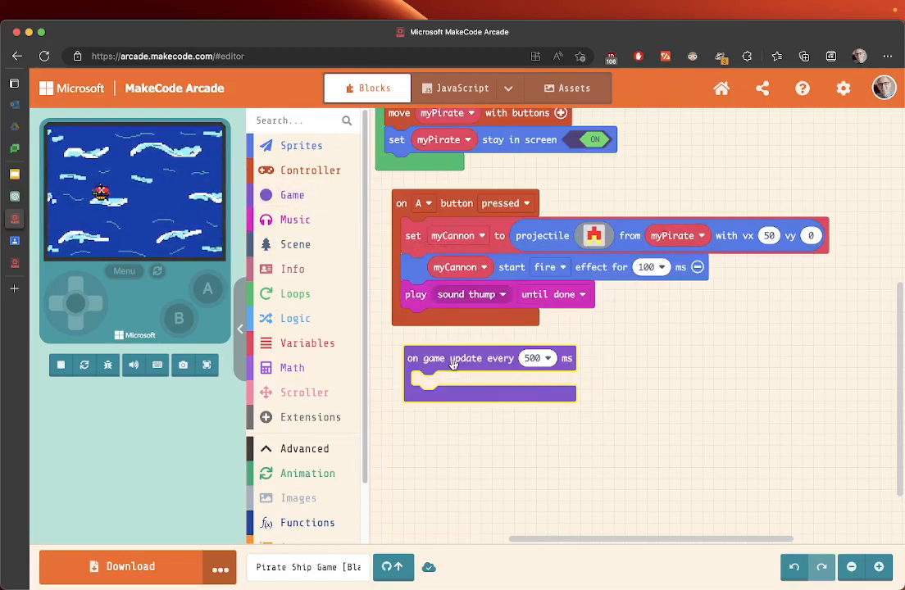
# Step: Change the game update loop interval from 500 ms to 2000 ms
pyautogui.click(59, 365)
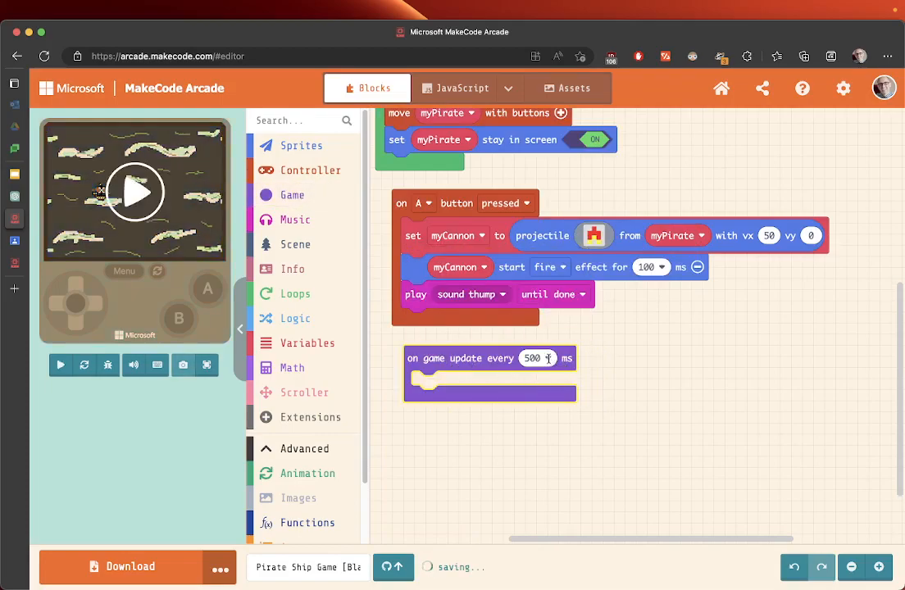
pyautogui.click(538, 359)
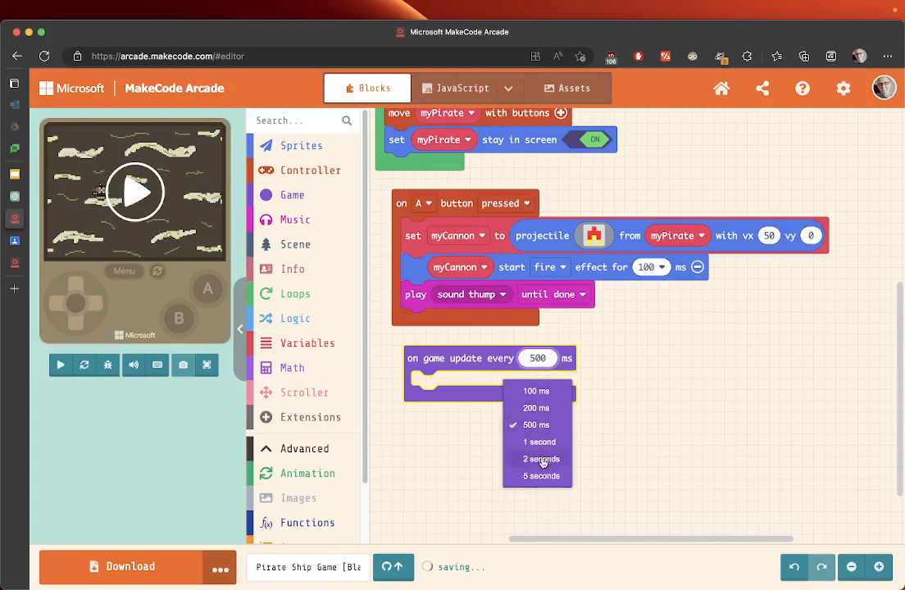
pyautogui.click(540, 458)
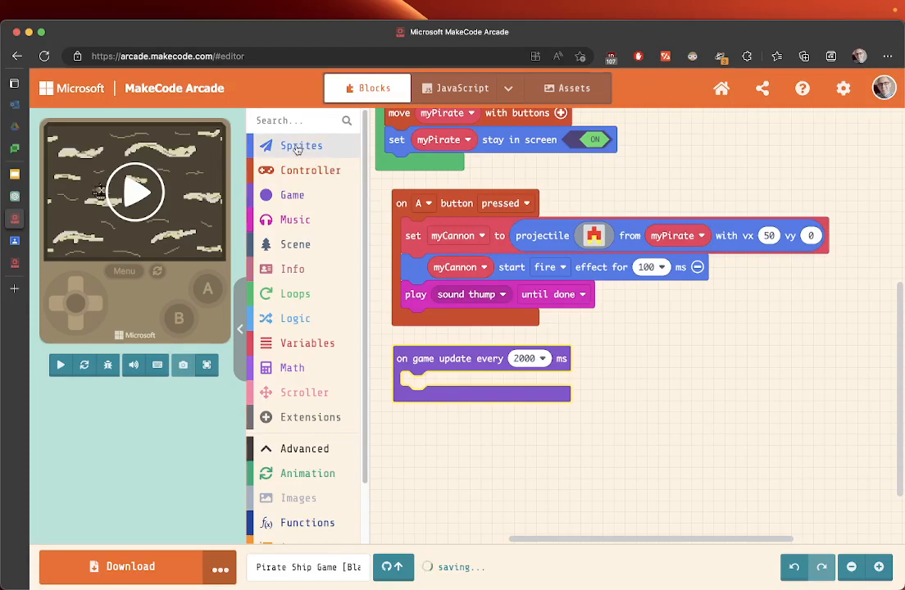
# Step: Inside the loop, set a variable renamed myEnemy to a new sprite of kind Enemy
pyautogui.click(301, 146)
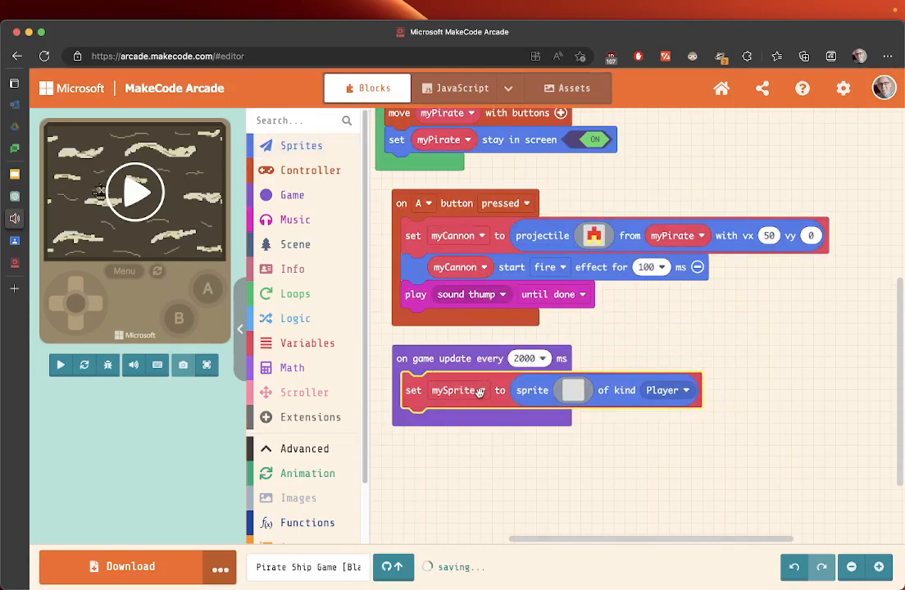
pyautogui.click(459, 390)
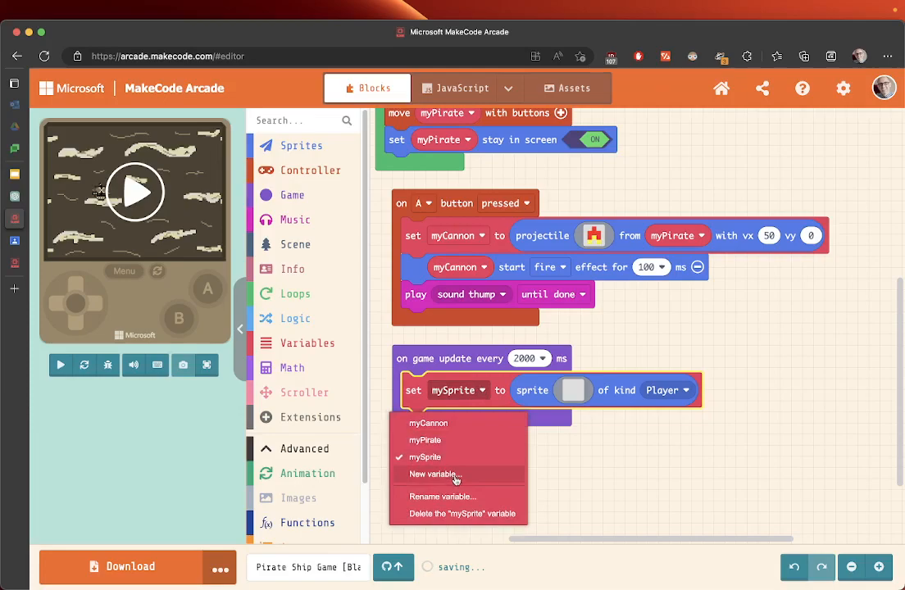
pyautogui.click(443, 497)
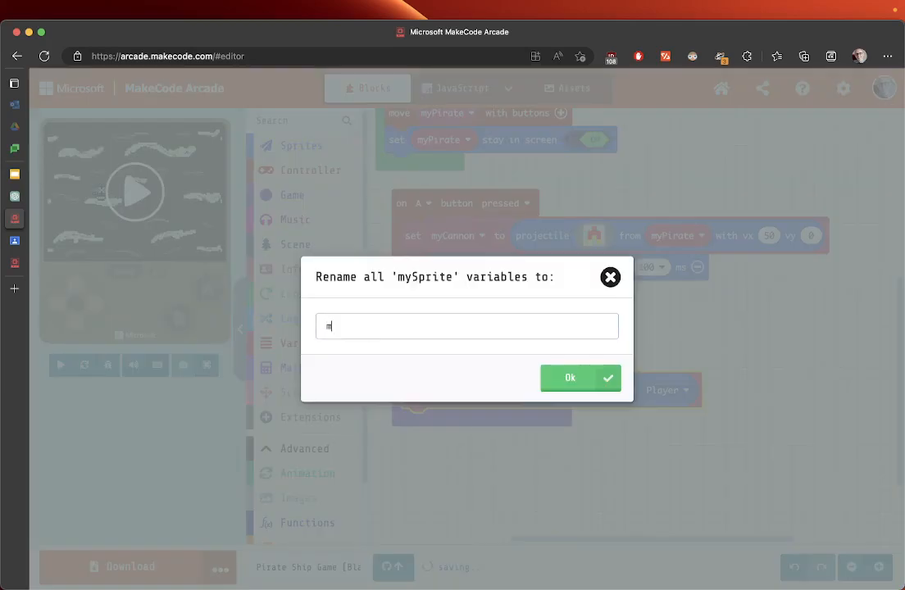
pyautogui.write('yEnem')
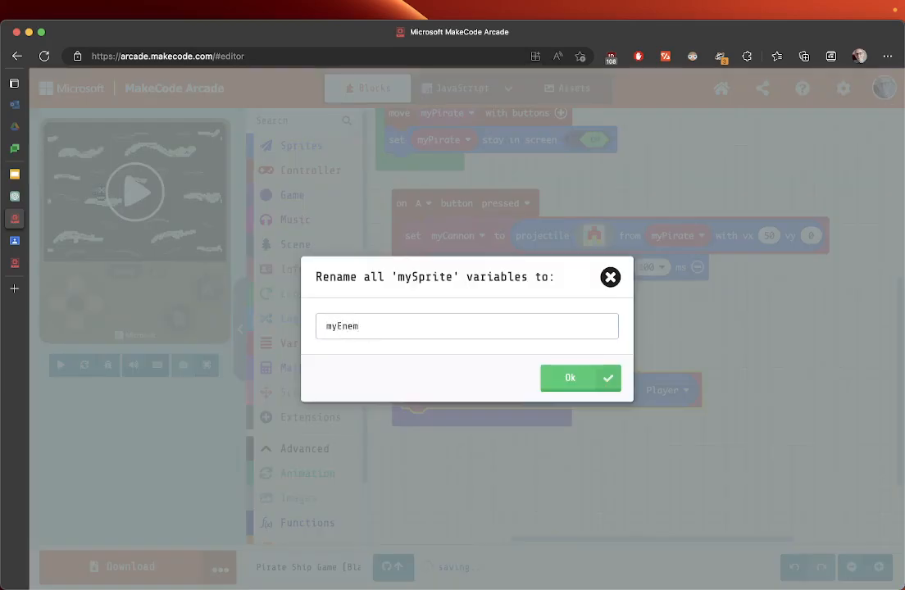
pyautogui.click(580, 378)
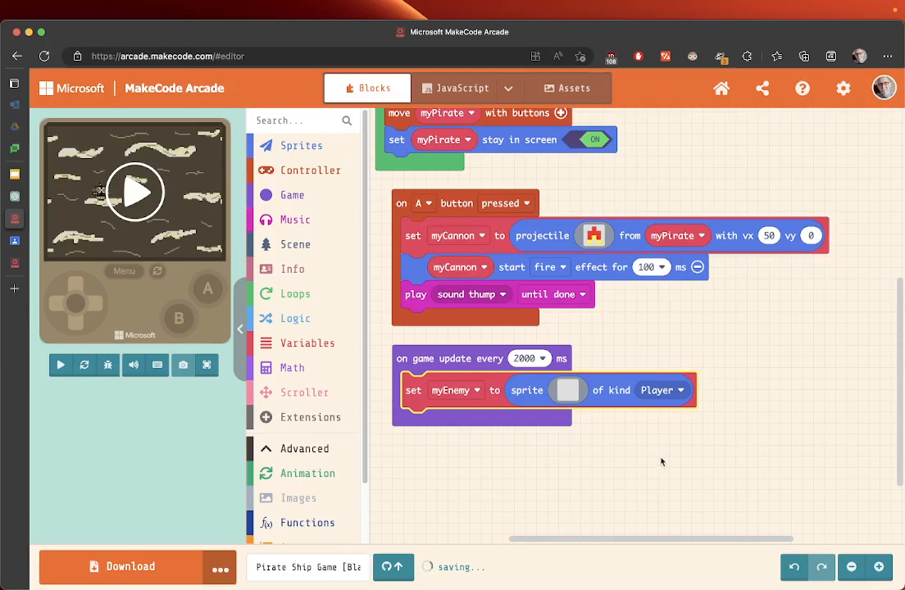
pyautogui.click(662, 390)
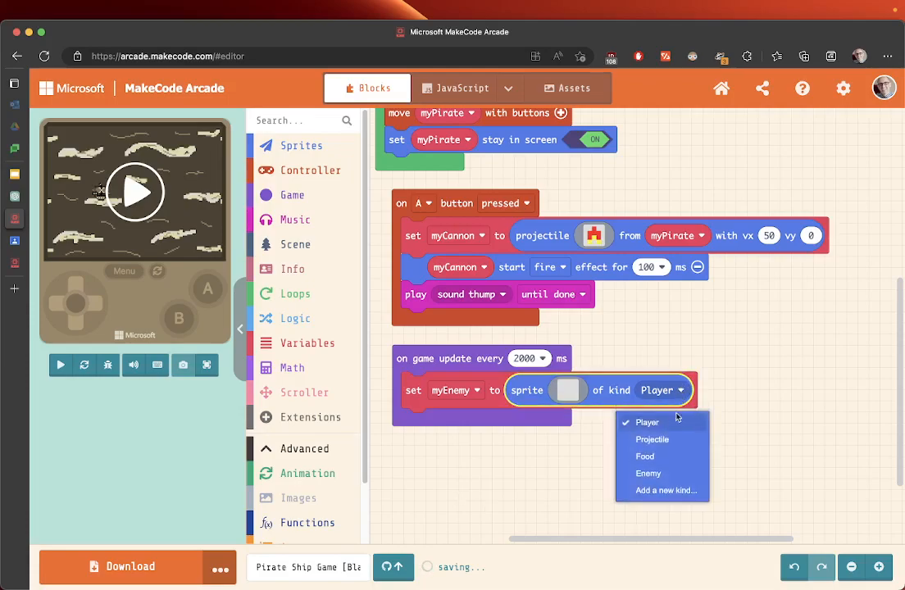
pyautogui.click(648, 473)
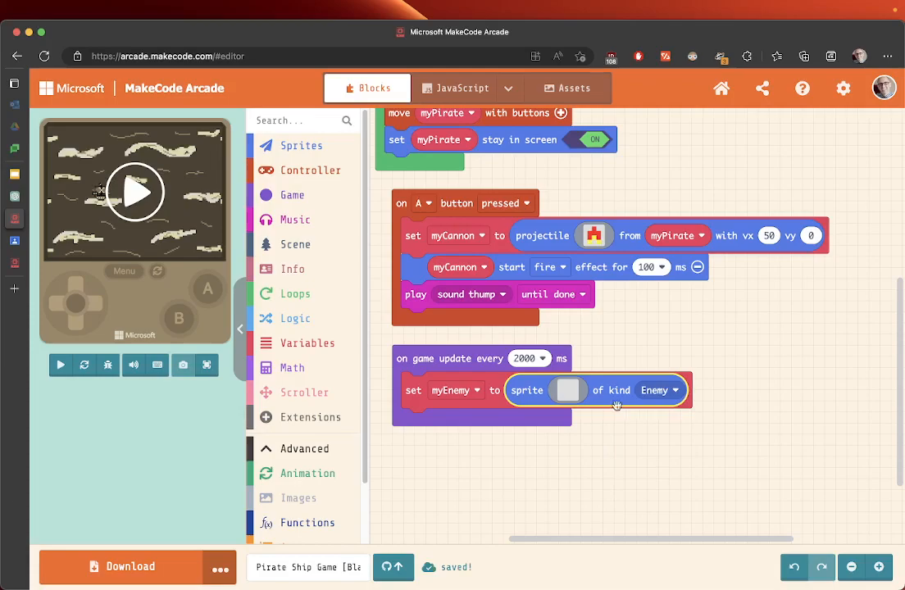
pyautogui.click(567, 390)
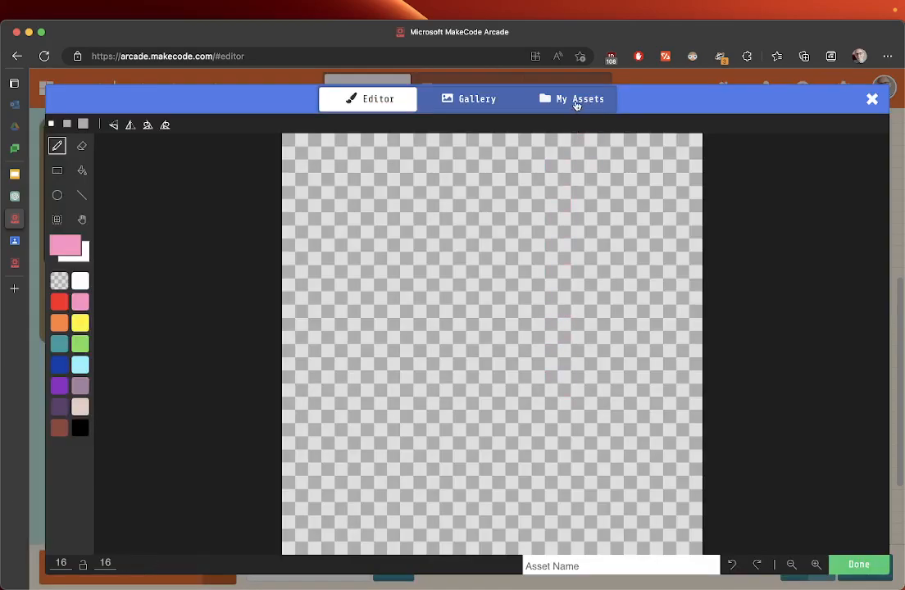
# Step: Choose the Pioneer_ship image from My Assets for the myEnemy sprite
pyautogui.click(579, 98)
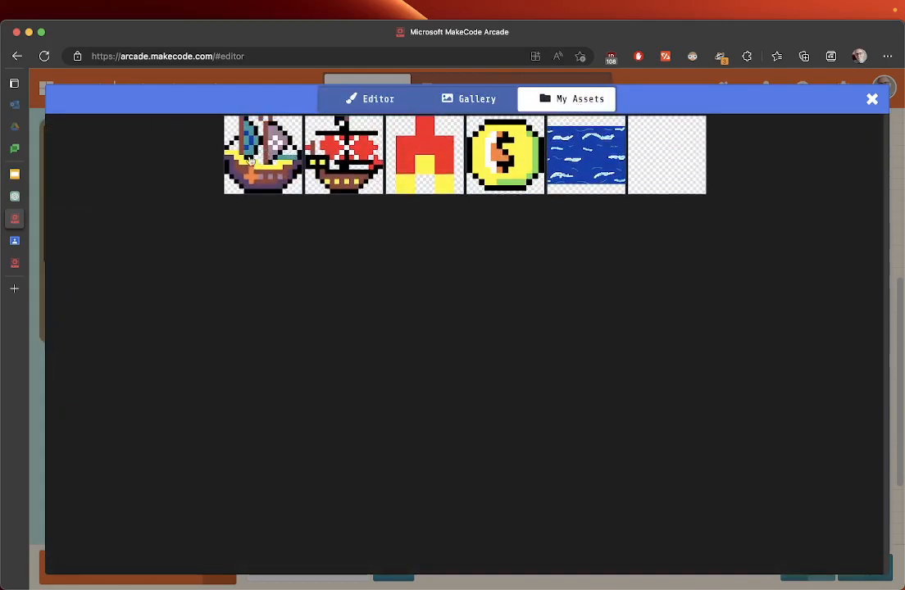
pyautogui.moveTo(262, 156)
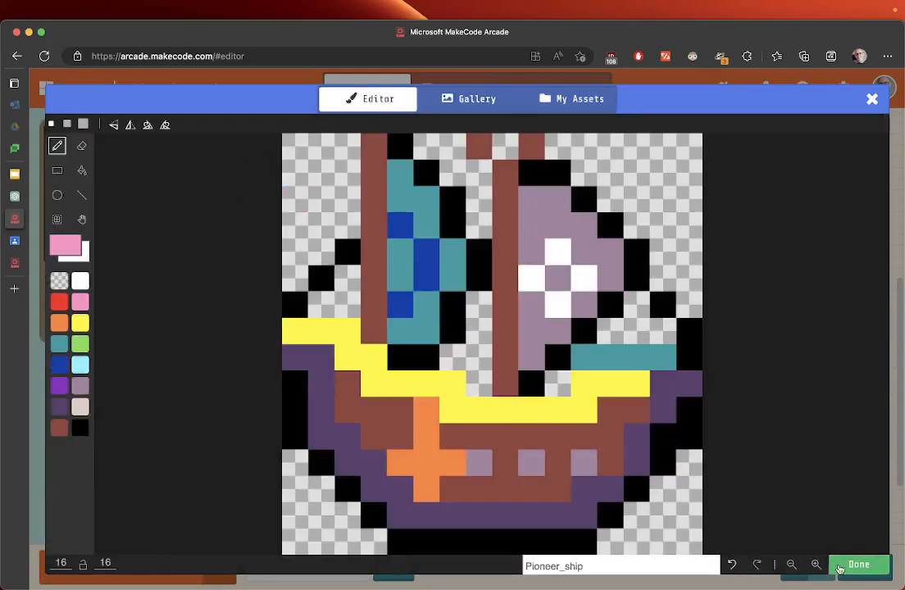
pyautogui.click(858, 564)
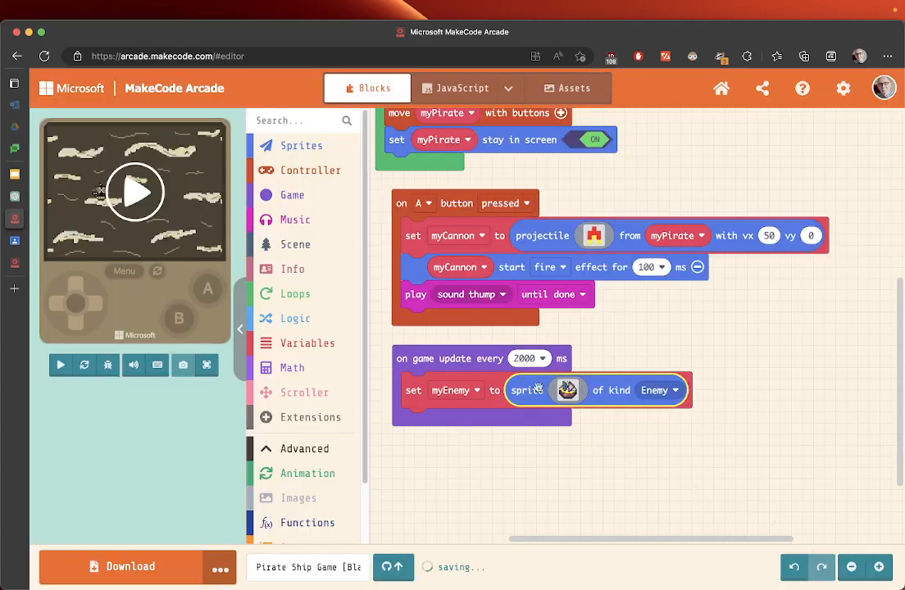